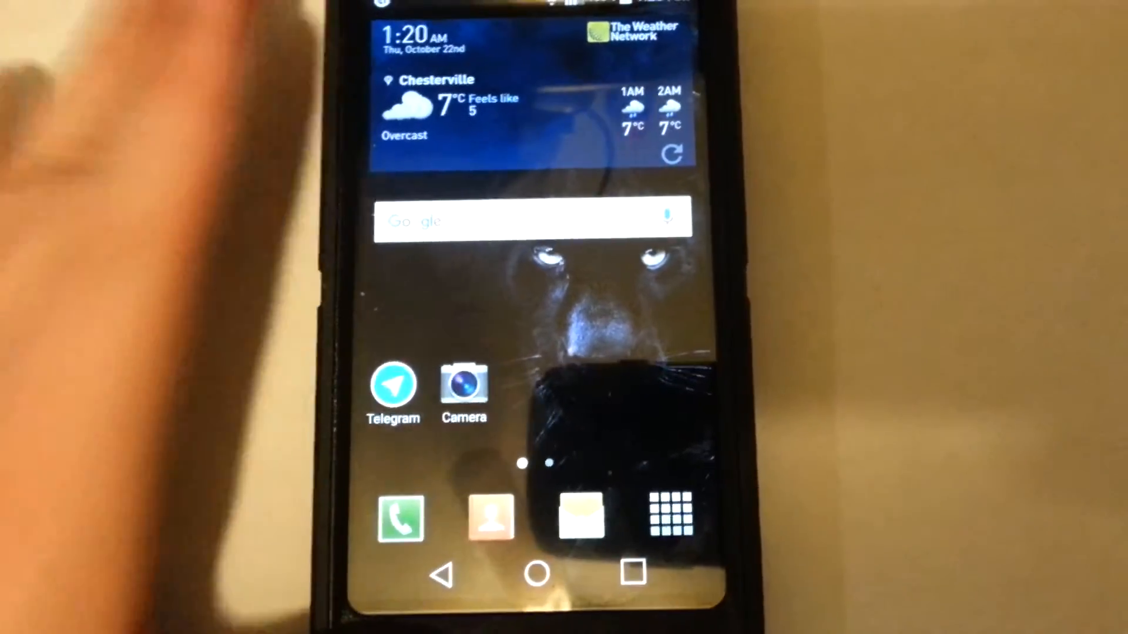
Step: Open the app drawer from the home screen dock, showing Google, Chrome, Gallery and Play Store
click(673, 517)
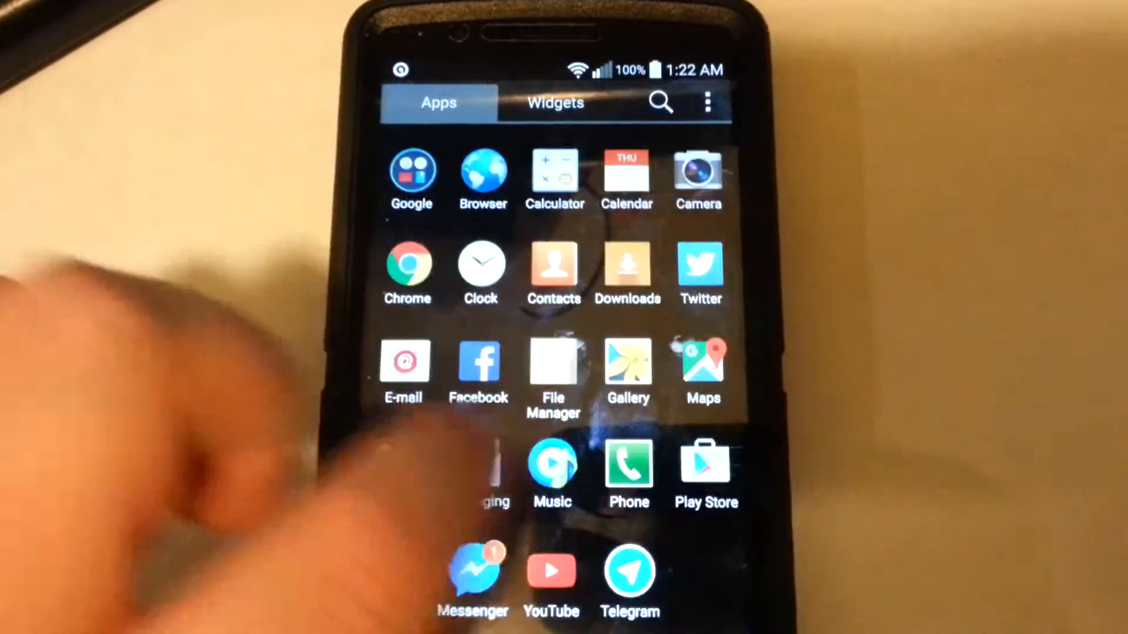
Step: Browse further drawer pages (Settings, Spotify, Speedtest) and return to the home screen via Home
scroll(down, 3)
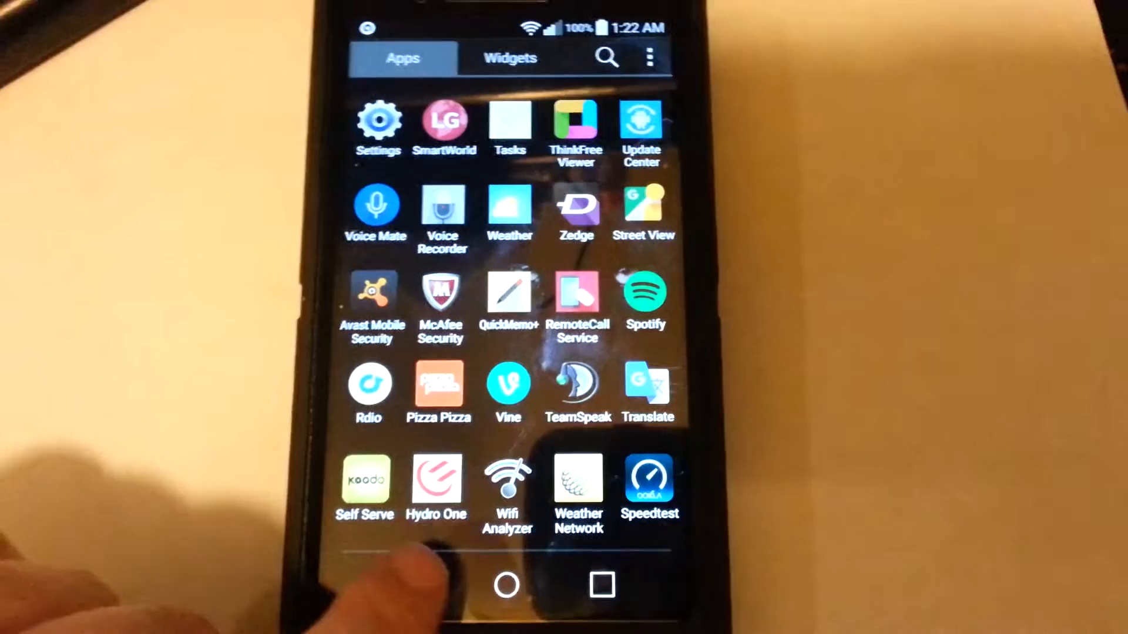
click(505, 585)
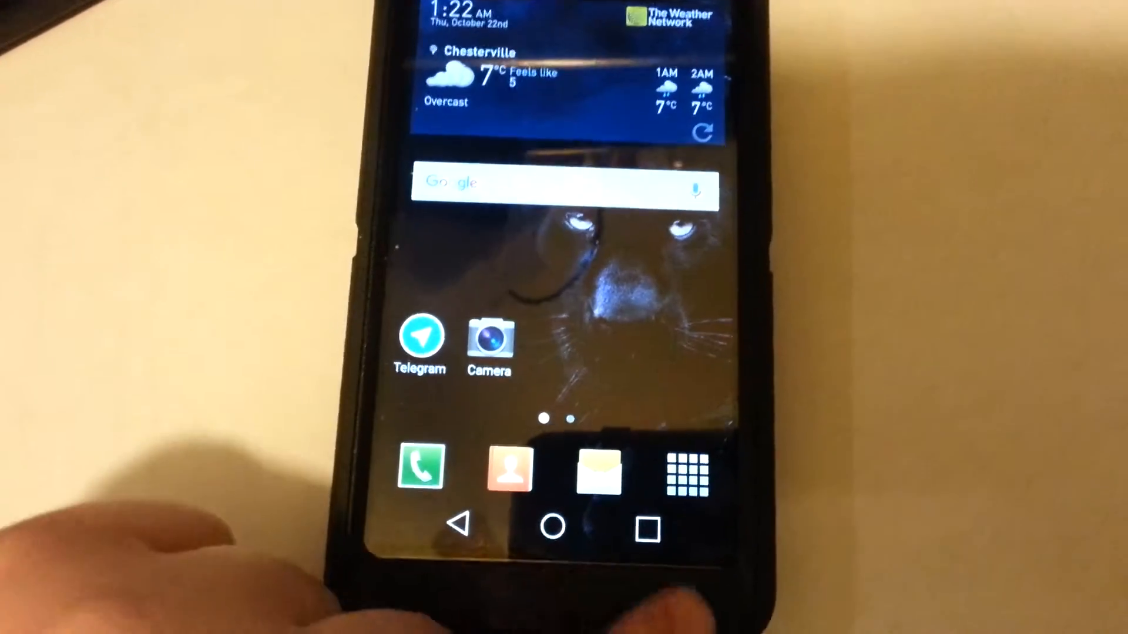
Step: Show the recent-apps list with Messaging, MEGA and Settings cards, then reopen the app drawer
click(645, 526)
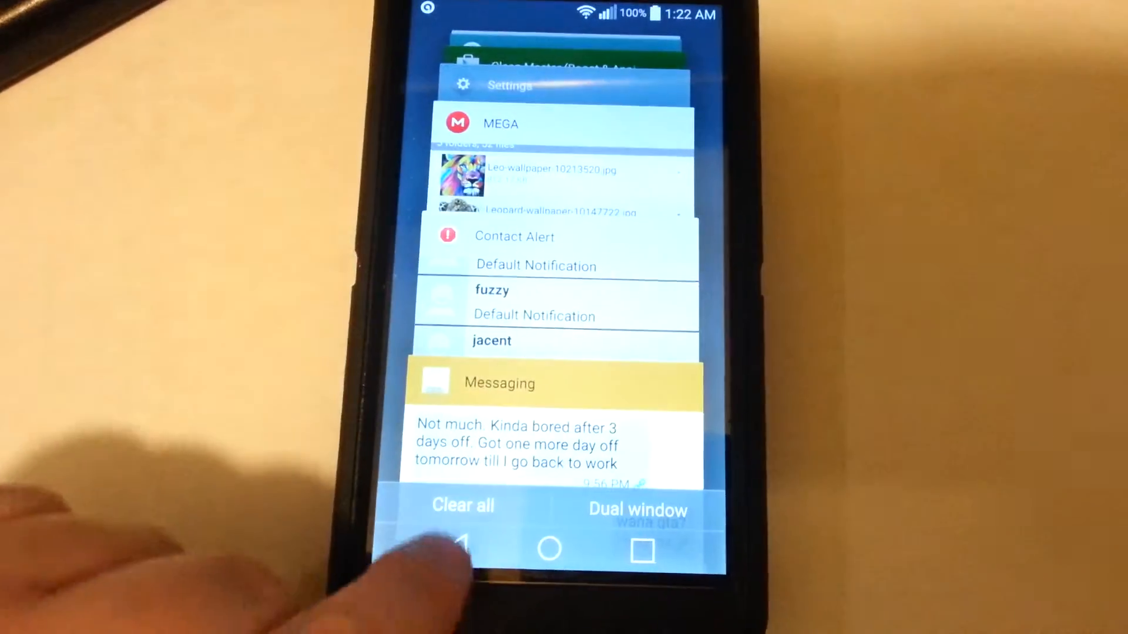
click(461, 505)
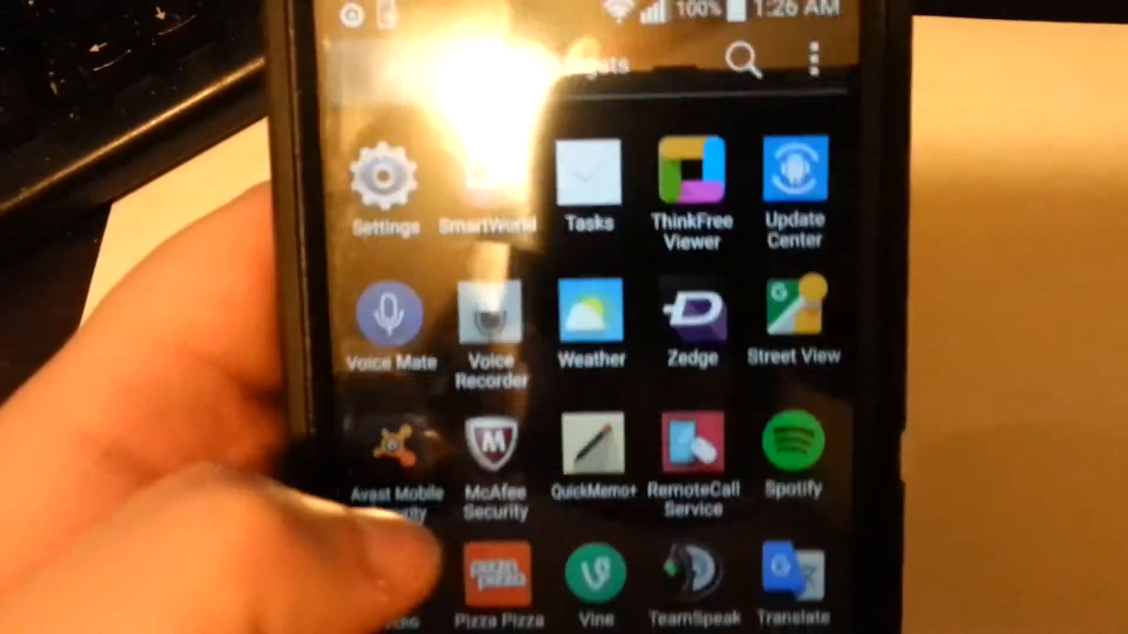
scroll(down, 3)
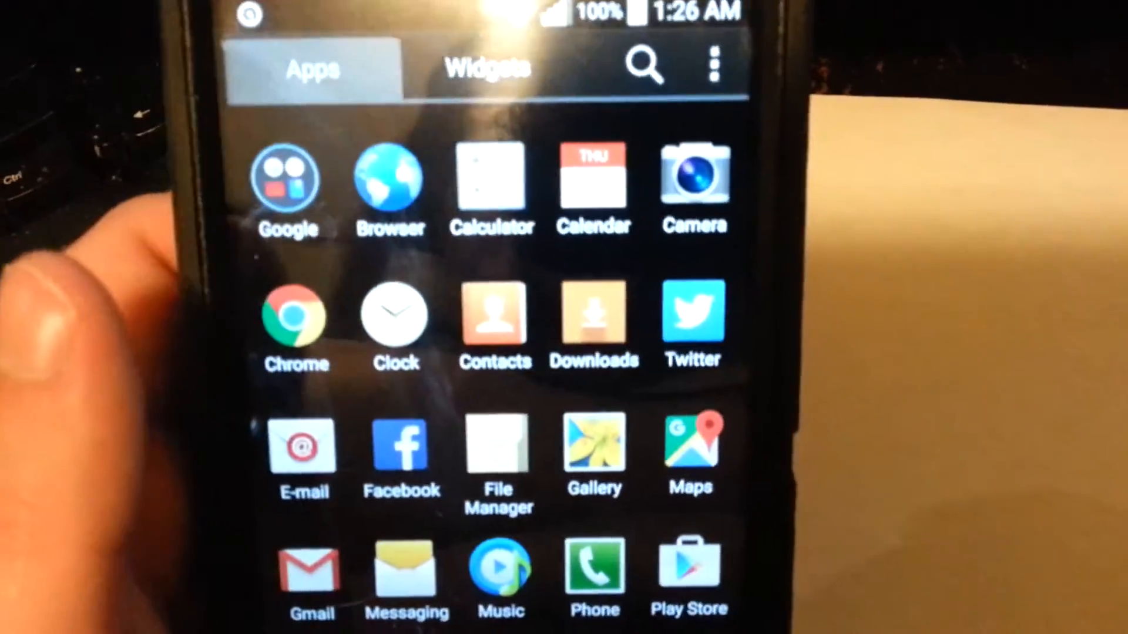
scroll(down, 3)
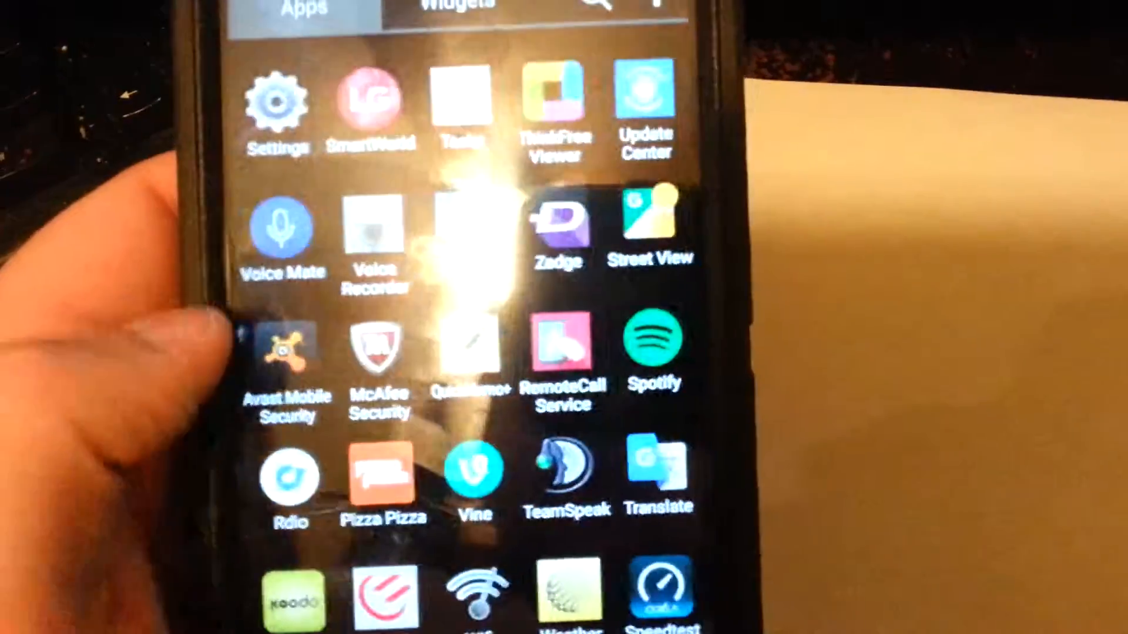